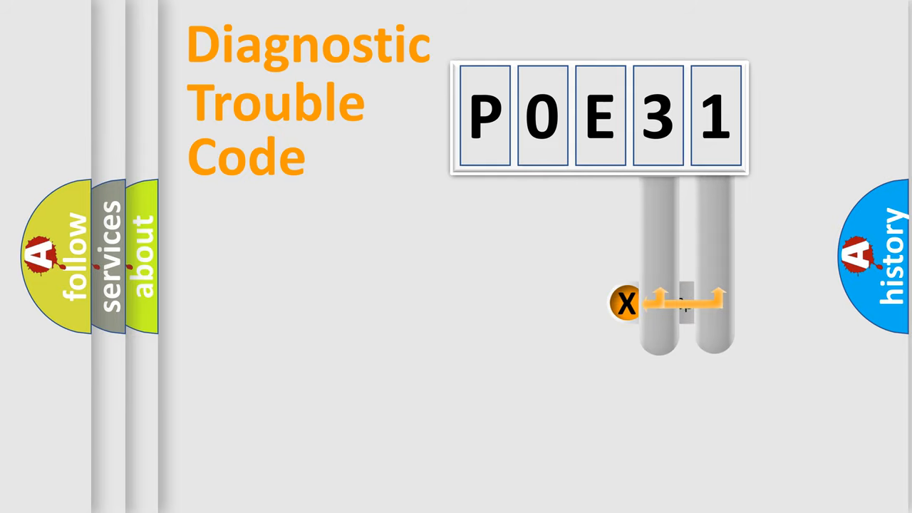
- Reveal the 'Specific Fault 00-99' callout beside the last two digits of P0E31
left_click(625, 302)
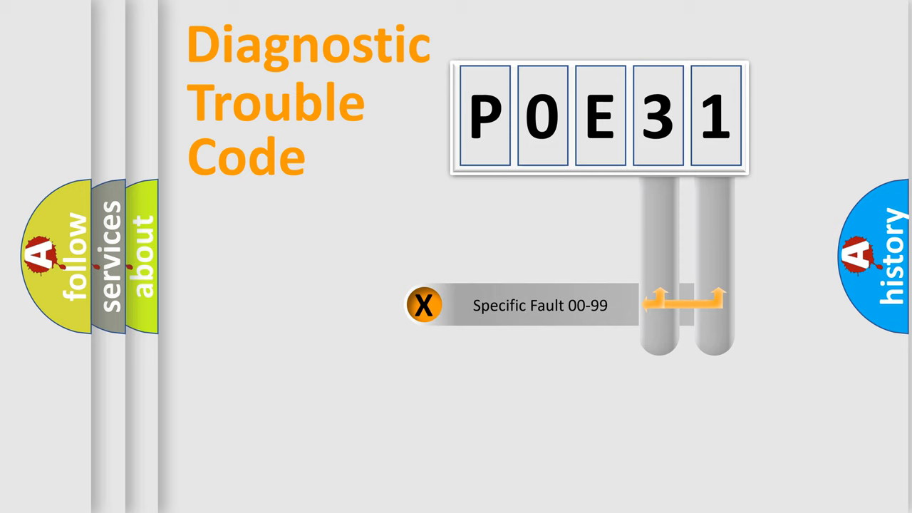
left_click(423, 305)
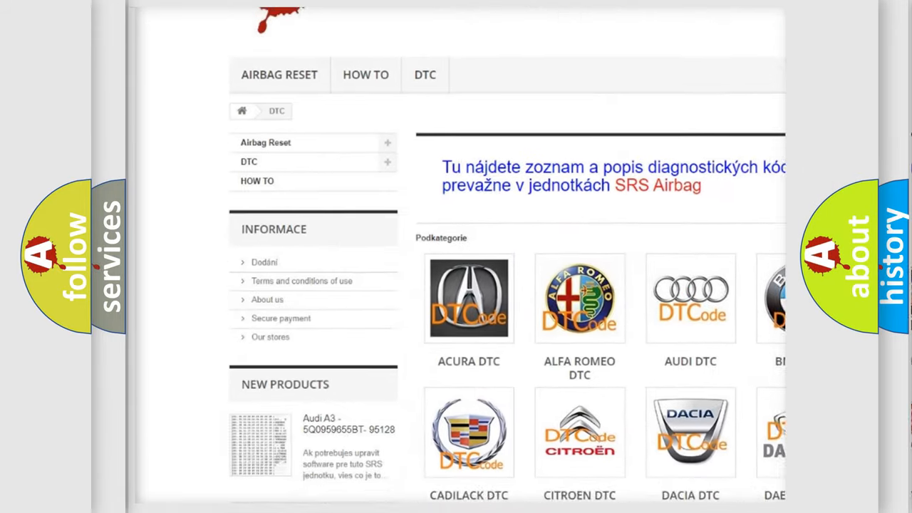
- Browse the brand logos to Ford DTC and scroll its B-series code list back to the top
scroll("down", 3)
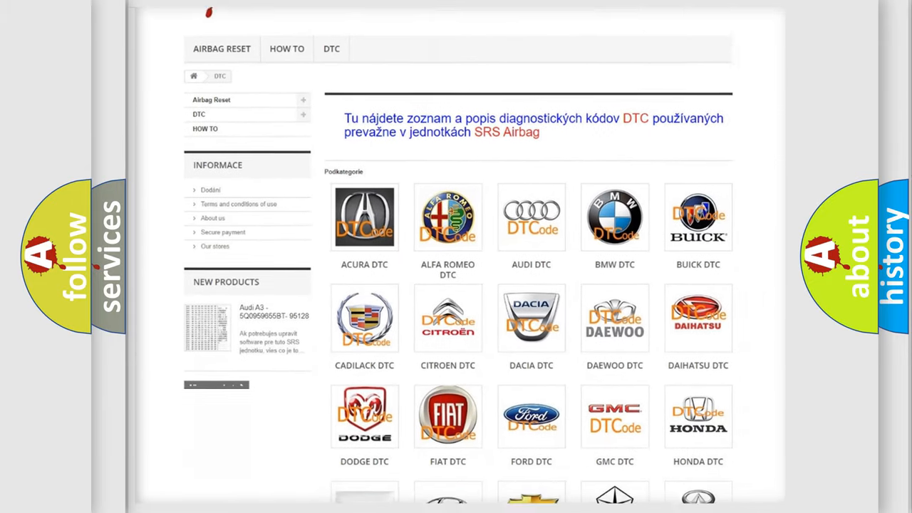
scroll("down", 3)
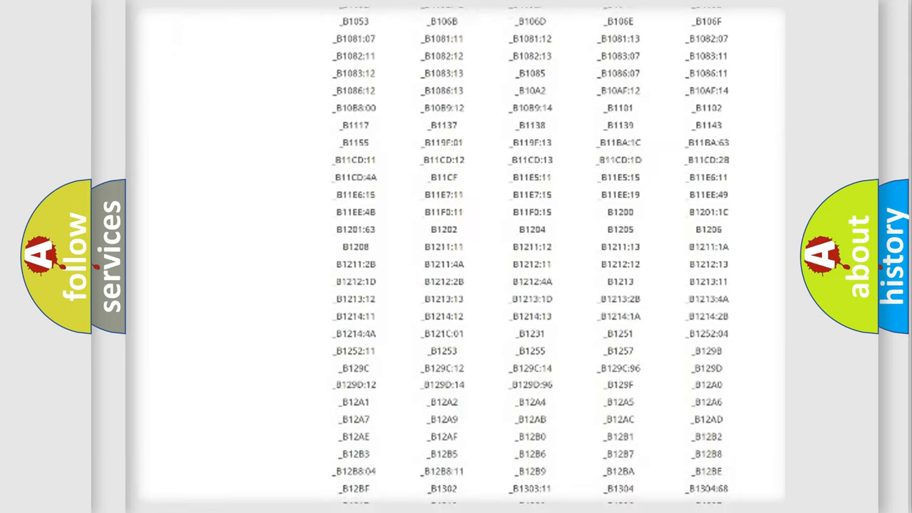
scroll("down", 3)
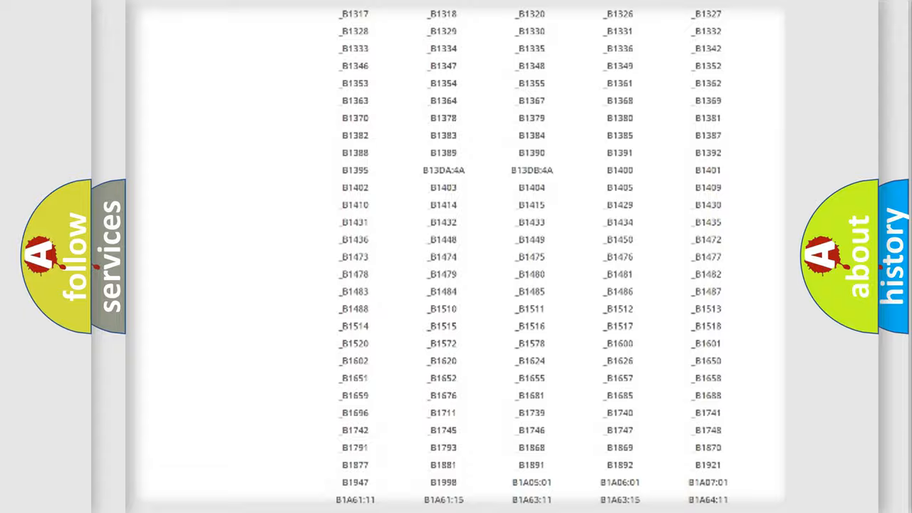
scroll("up", 3)
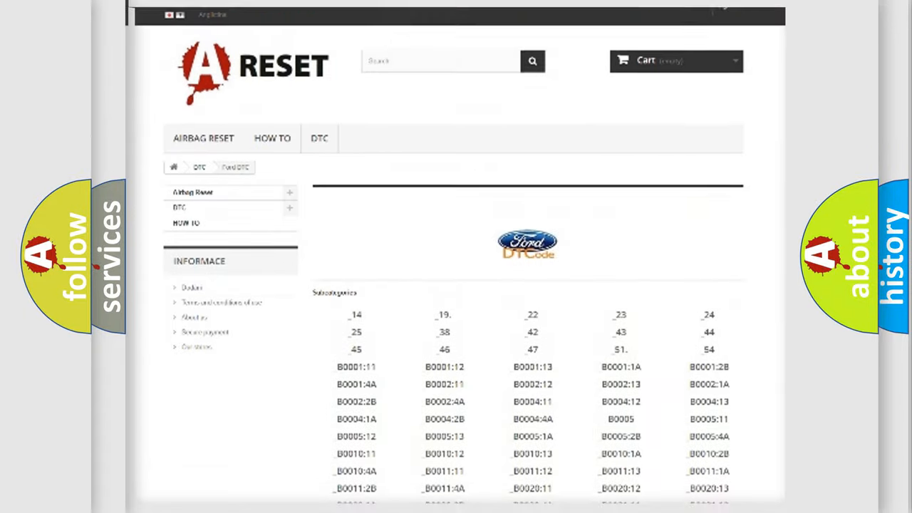